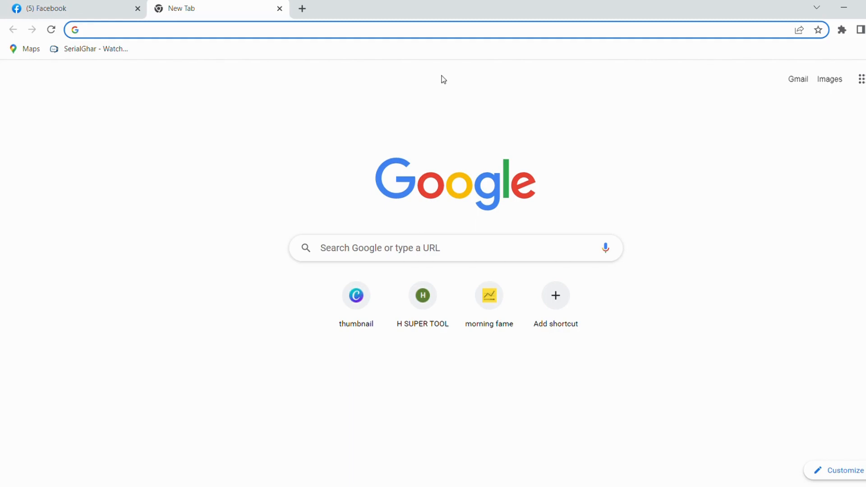
Go to facebook.com from the Chrome address bar
click(221, 29)
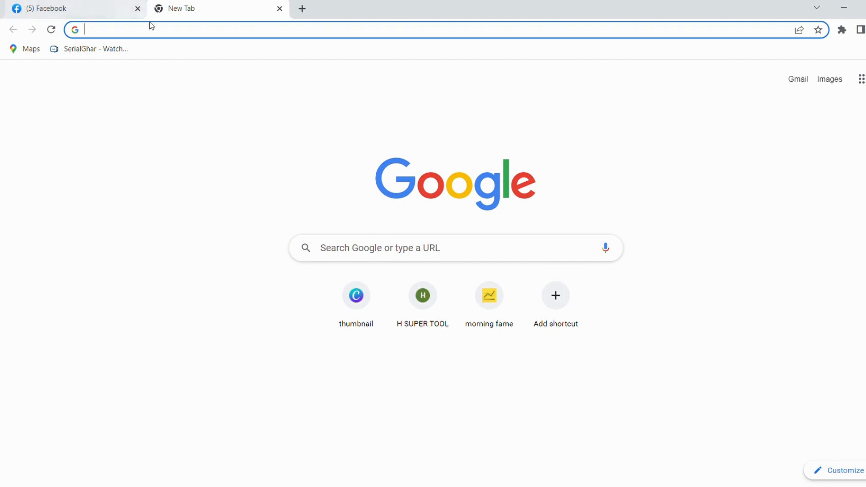
text(facebook.com)
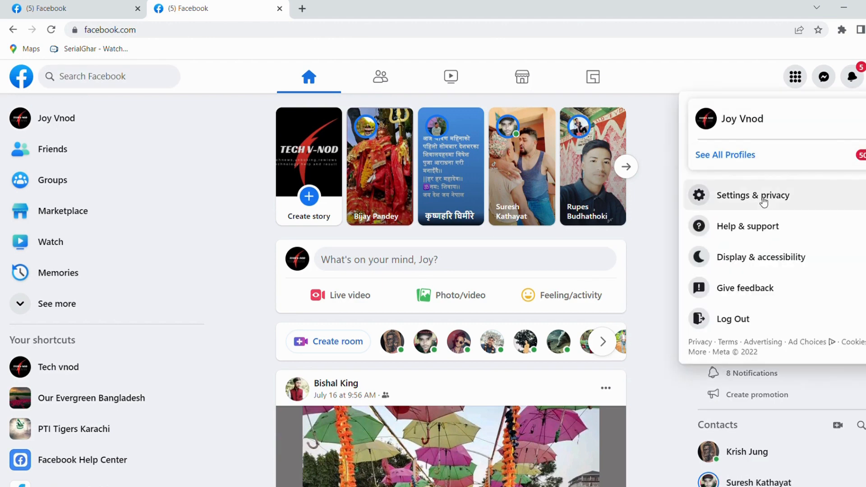
Reach the account Settings page through Settings & privacy
click(752, 195)
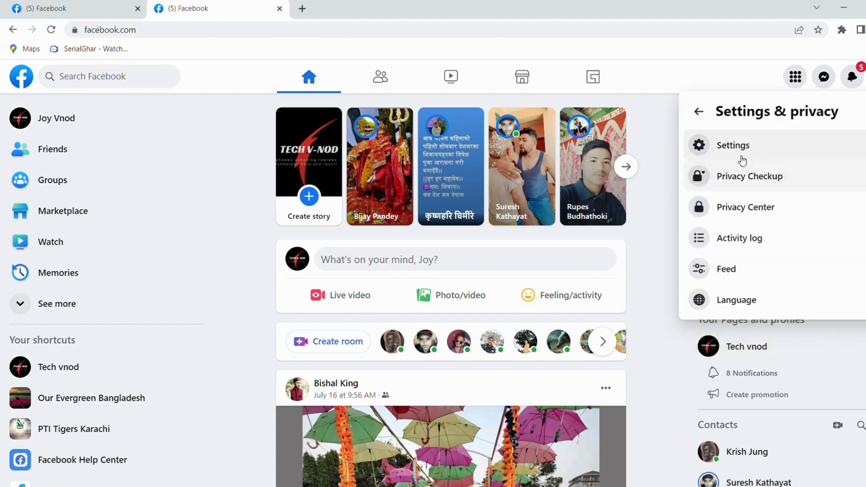
click(733, 144)
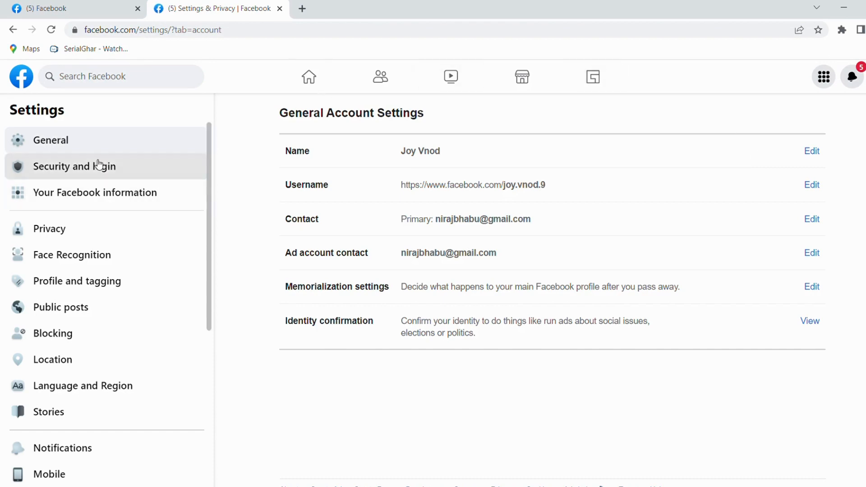
Browse Security and login and Your Facebook information, then return to General settings
click(74, 166)
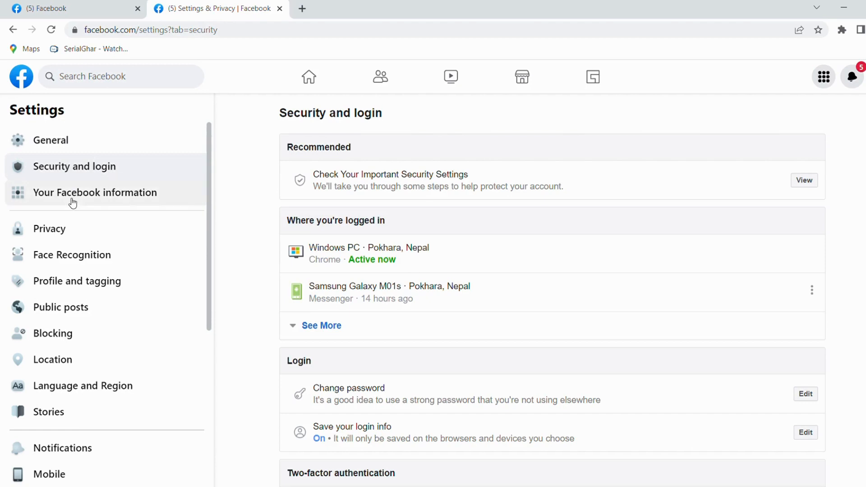
click(95, 192)
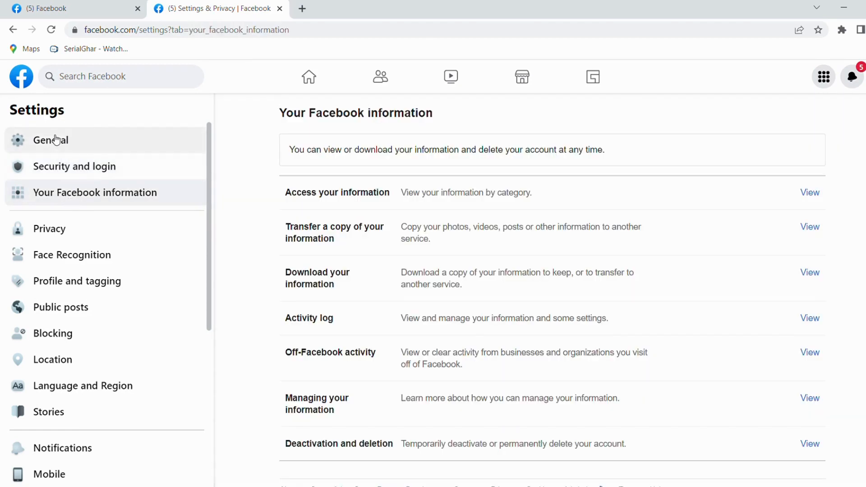
click(50, 139)
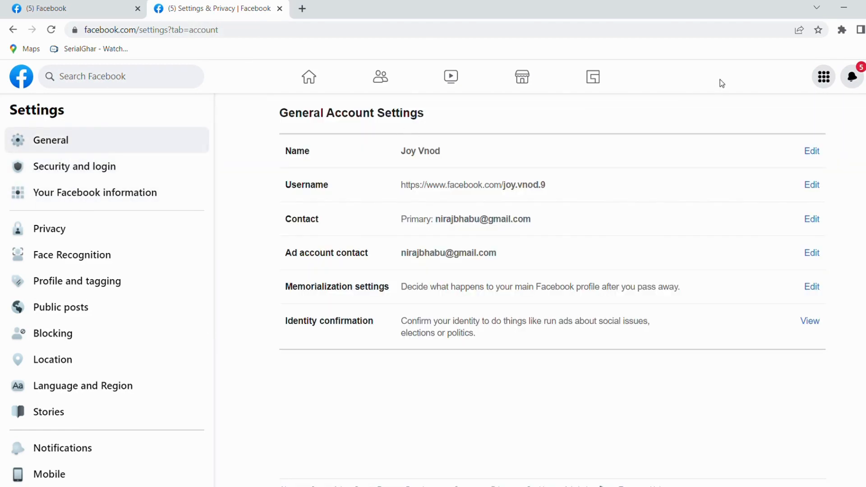
click(823, 76)
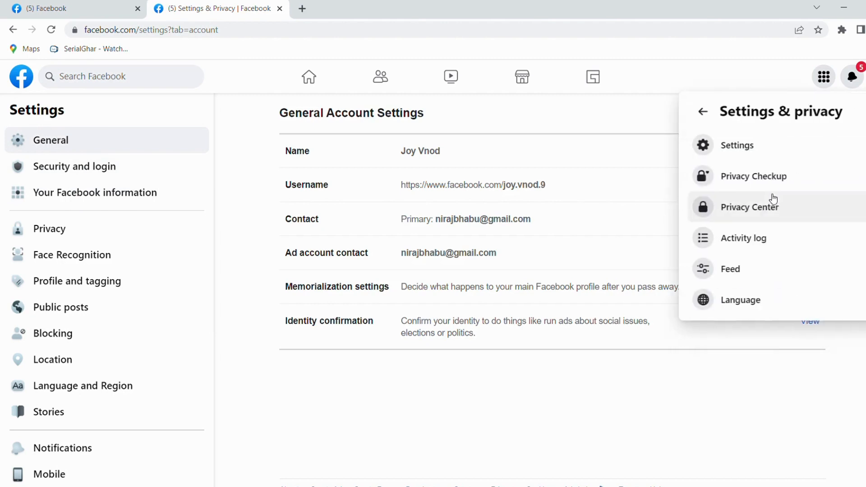
Launch Privacy Checkup and start the 'Who can see what you share' review
click(755, 176)
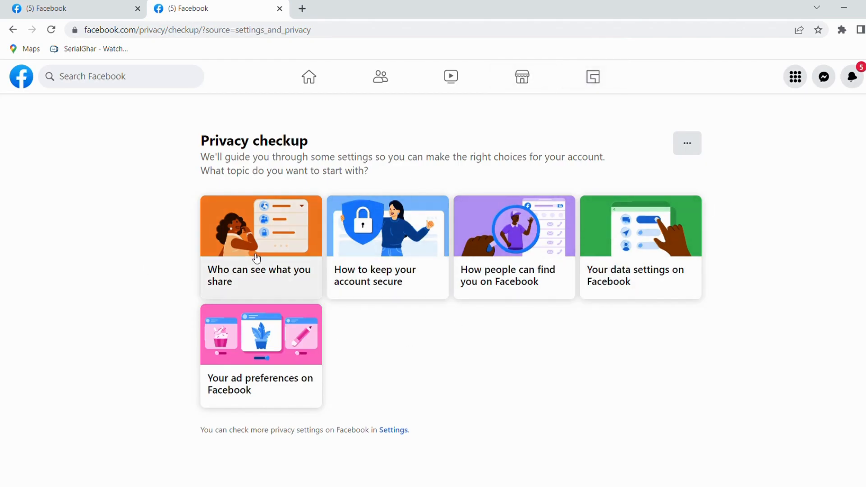
click(260, 226)
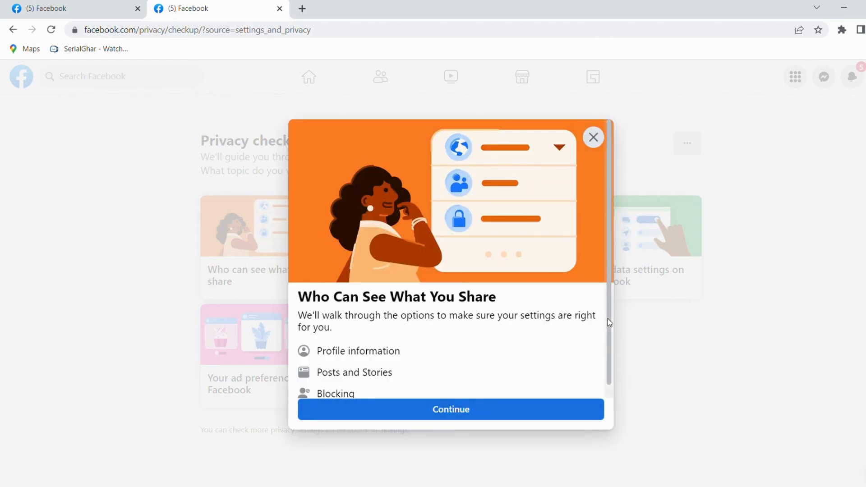
Restrict the birthday date October 13 to Only me and save
click(451, 410)
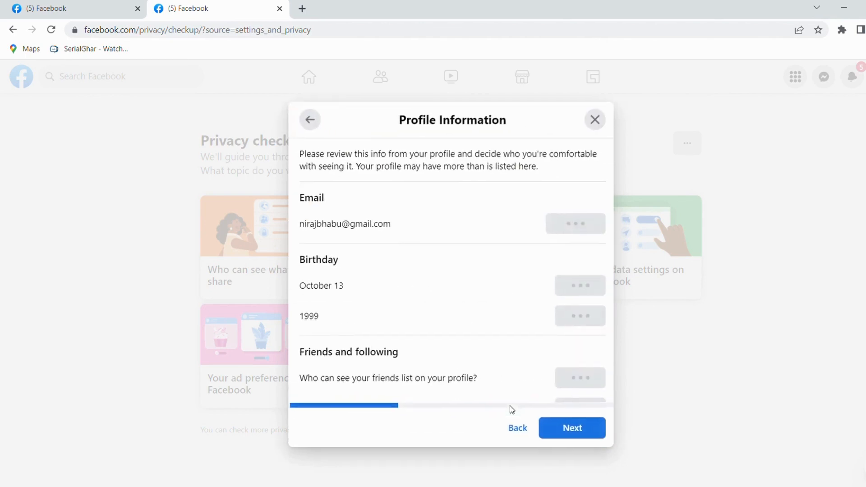
click(580, 286)
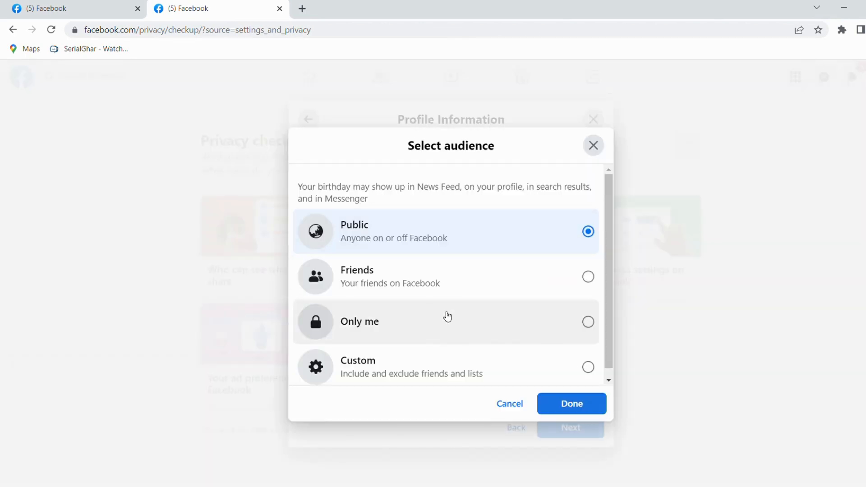
click(447, 321)
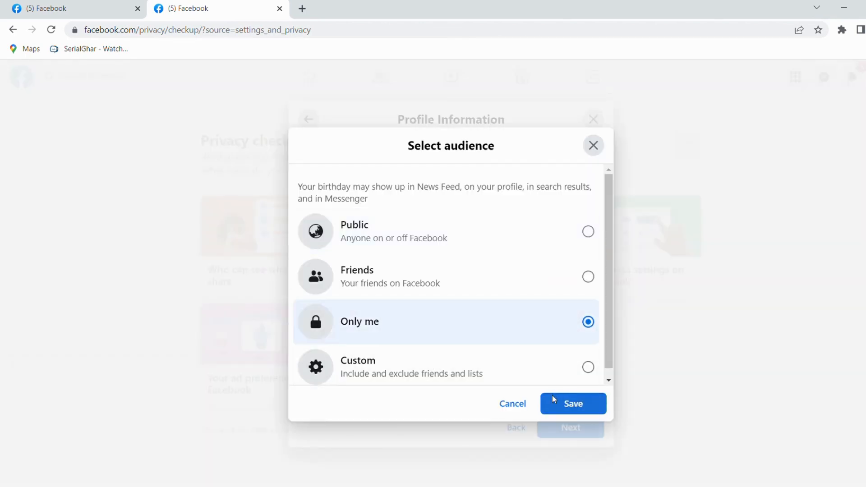
click(573, 403)
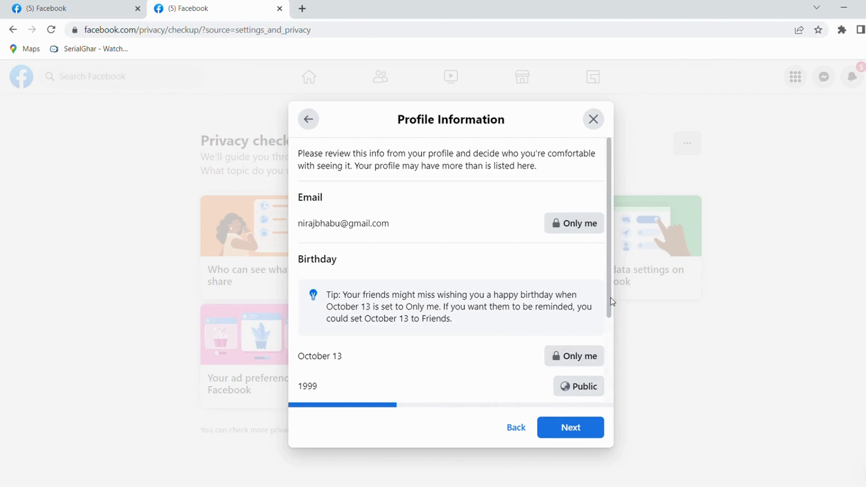
Restrict the birth year 1999 to Only me
scroll(down, 3)
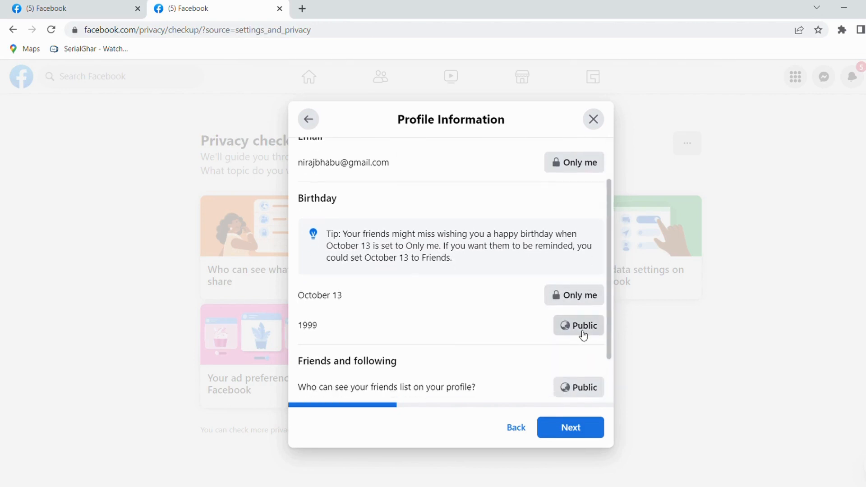
click(577, 326)
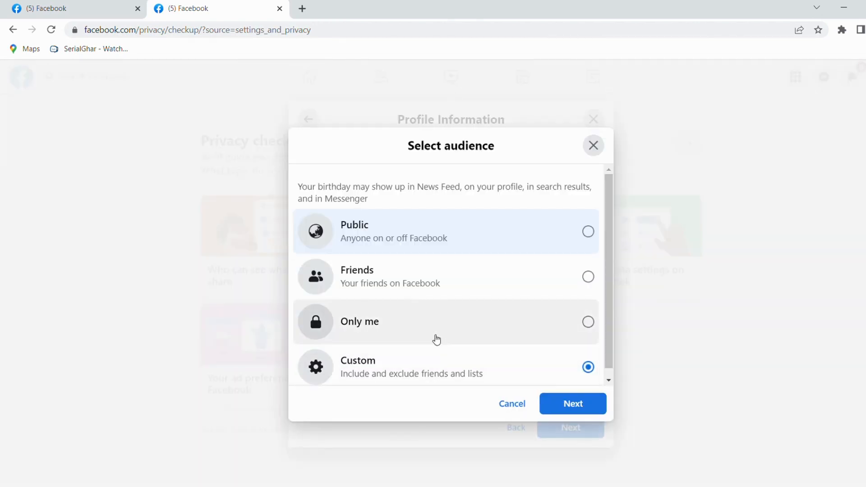
click(572, 403)
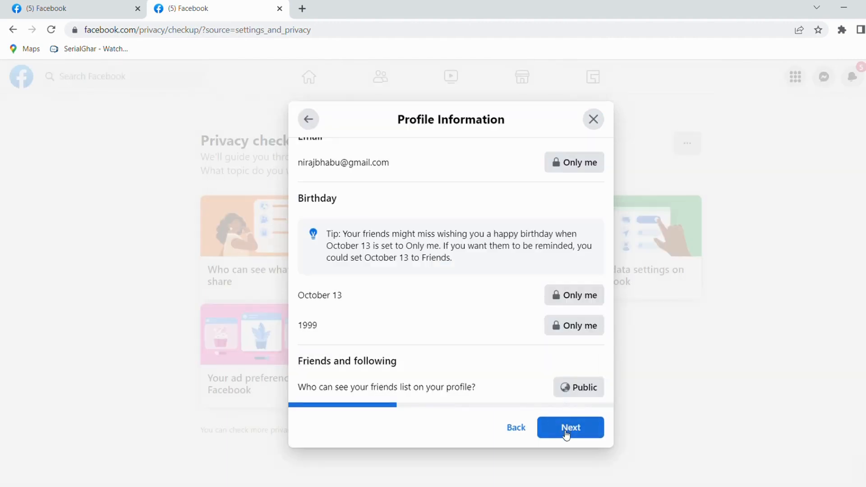
Advance past Posts and Stories and Blocking, finish the review, and return home
click(570, 427)
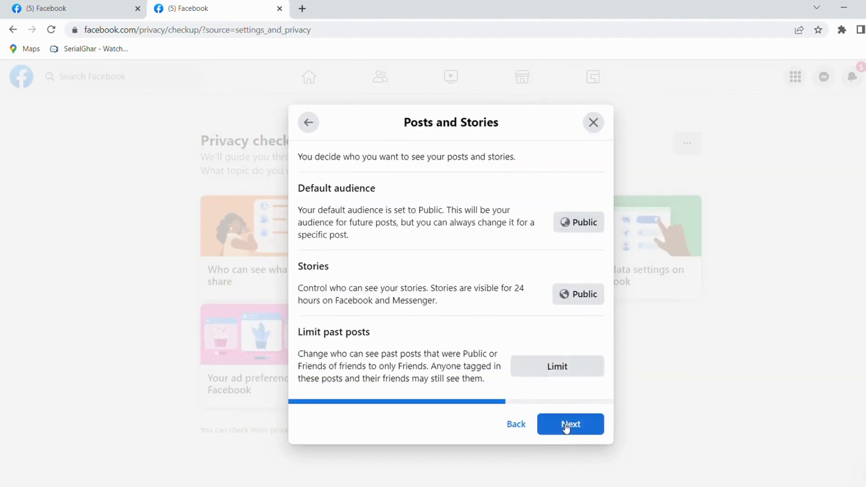
click(570, 424)
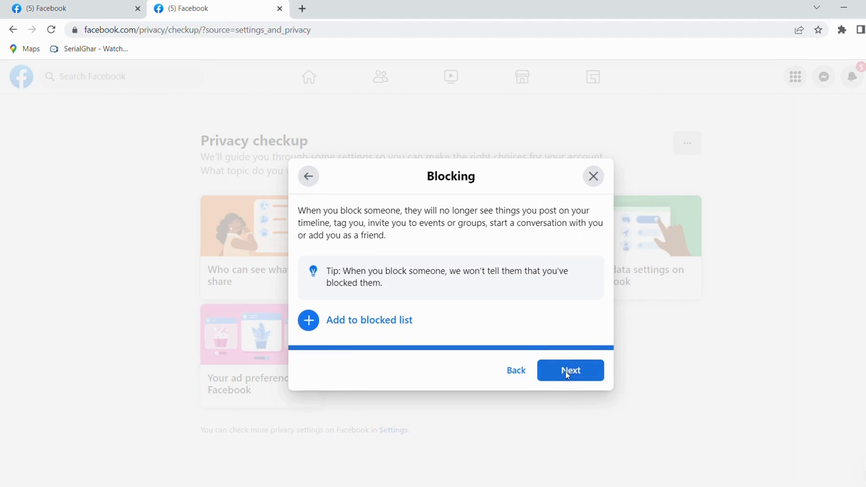
click(593, 176)
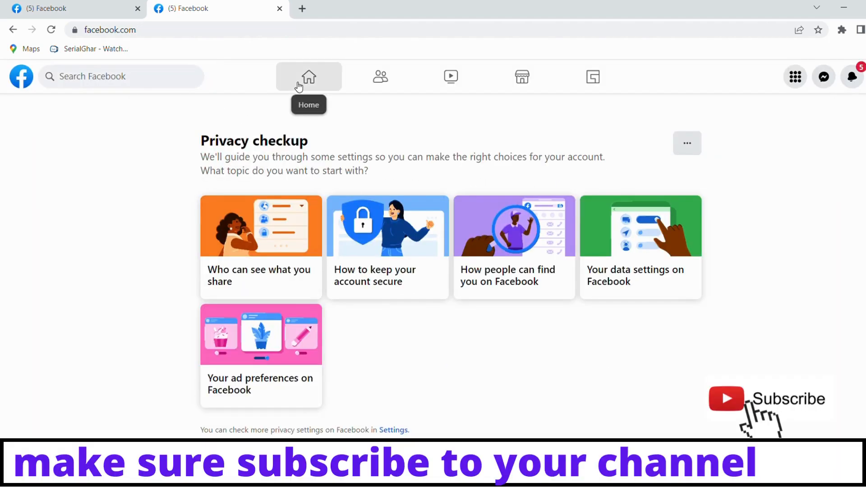
click(309, 76)
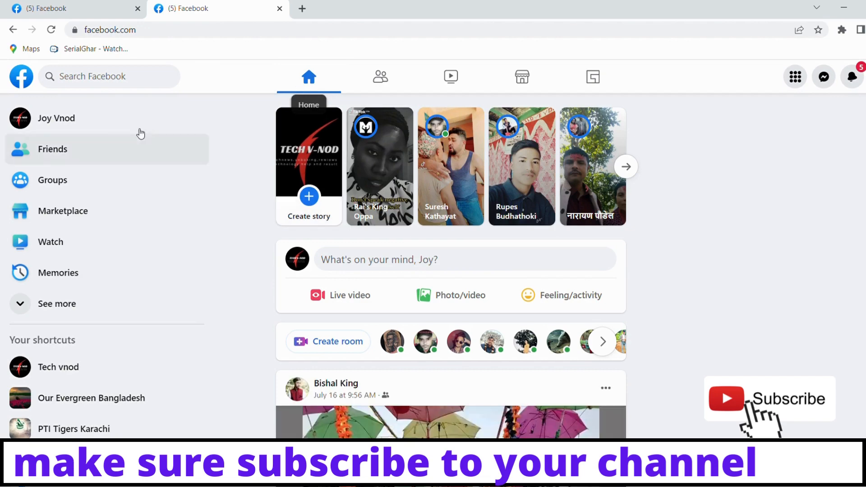